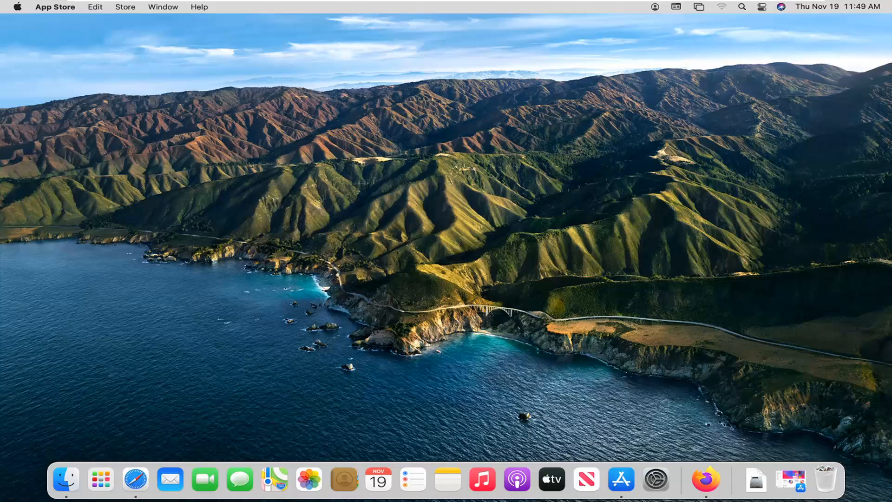
mouse_move(161, 122)
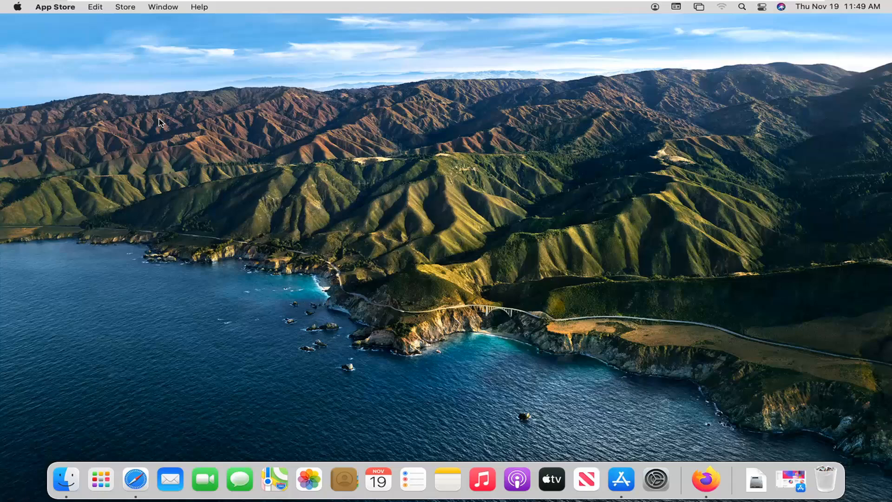
mouse_move(654, 480)
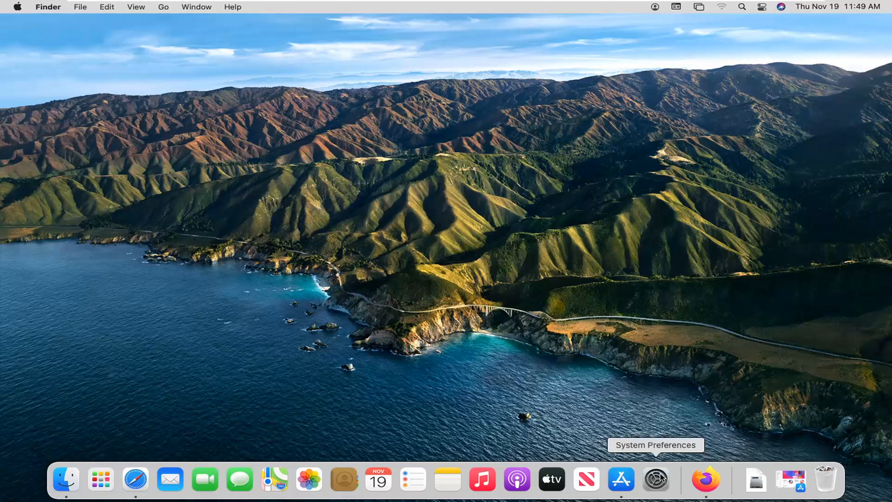
- Unlock the Date & Time pane with the account password, leaving automatic date and time on
click(655, 479)
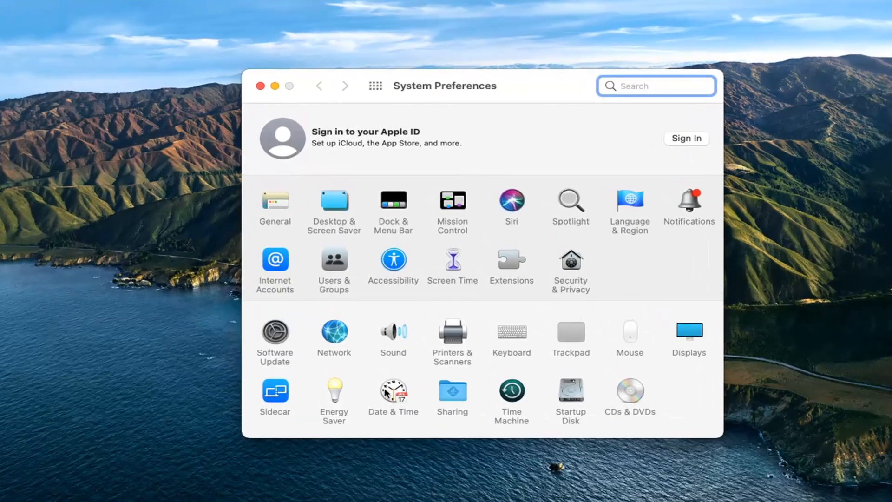
click(392, 392)
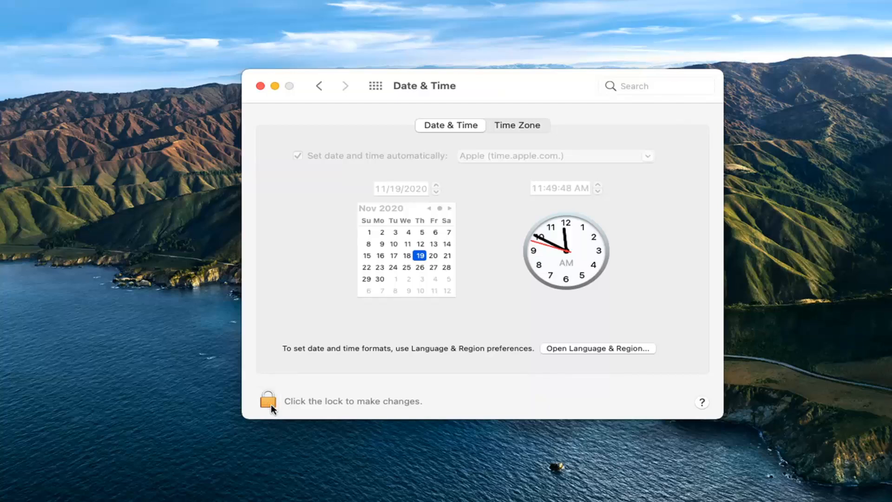
click(267, 400)
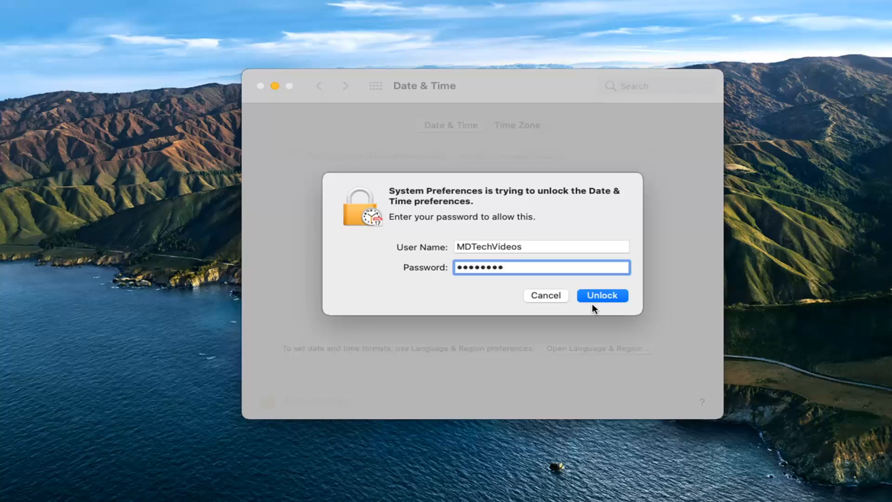
click(602, 295)
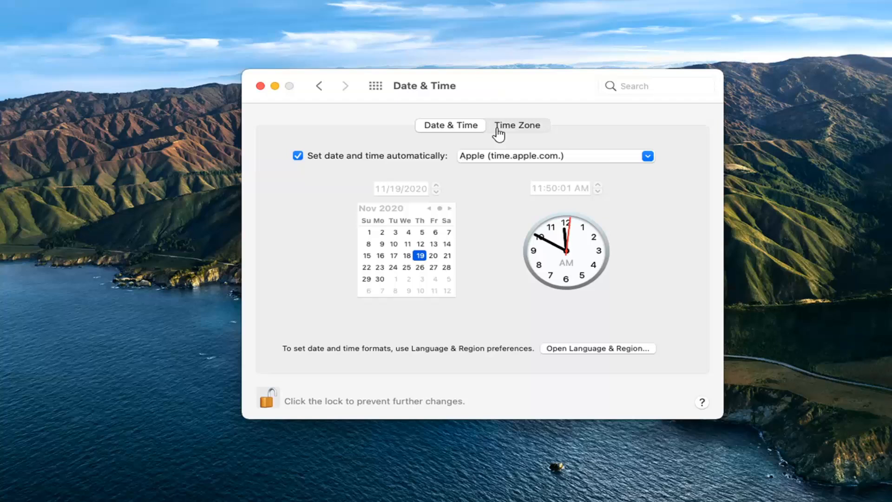
- Pick Eastern Standard Time with Miami, FL as closest city on the map, then close preferences
click(517, 125)
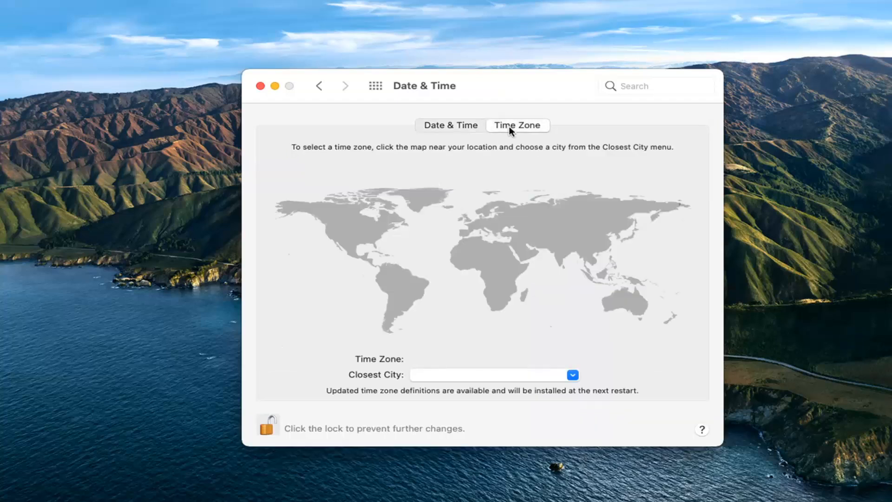
click(377, 247)
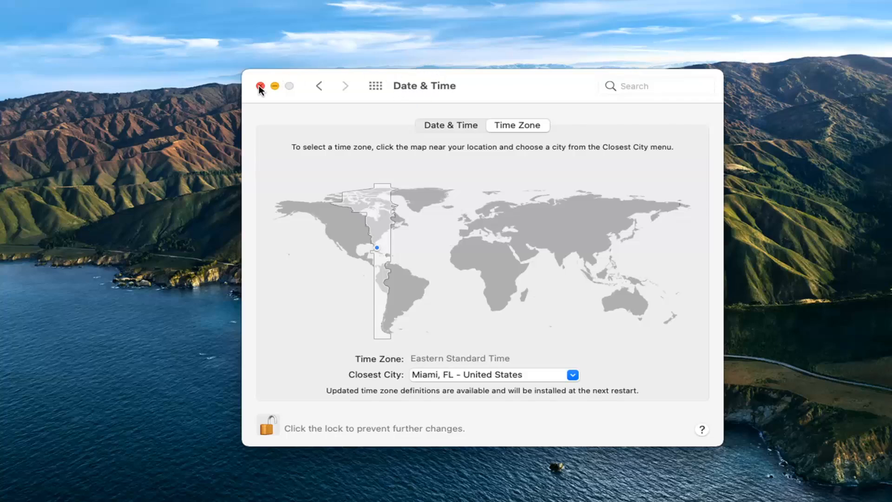
click(260, 85)
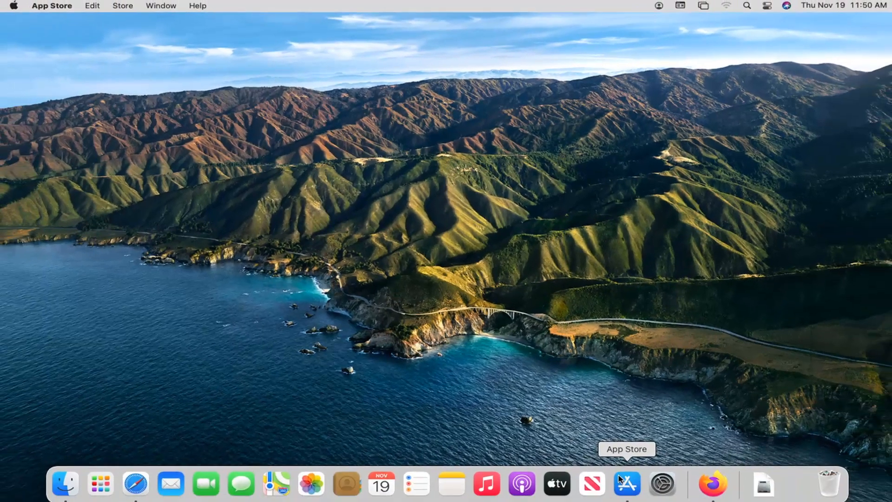
mouse_move(705, 344)
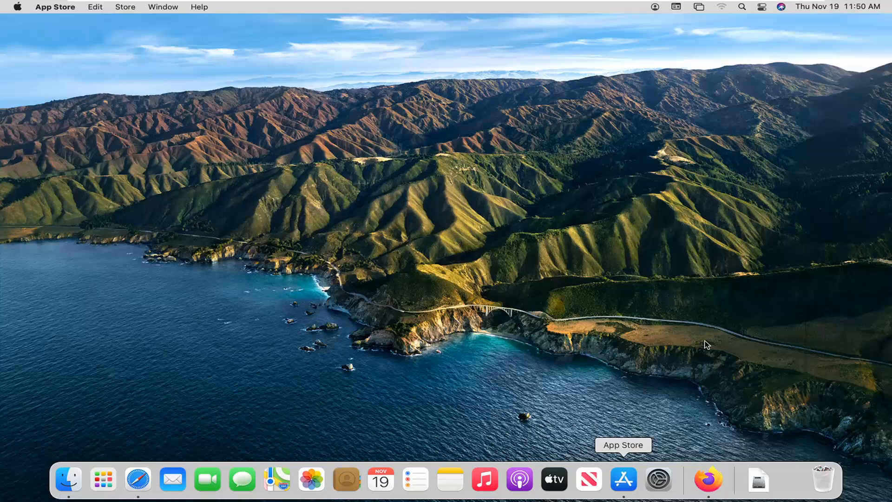
- Check the Store menu's Sign In entry to see whether an Apple ID is signed in
click(624, 478)
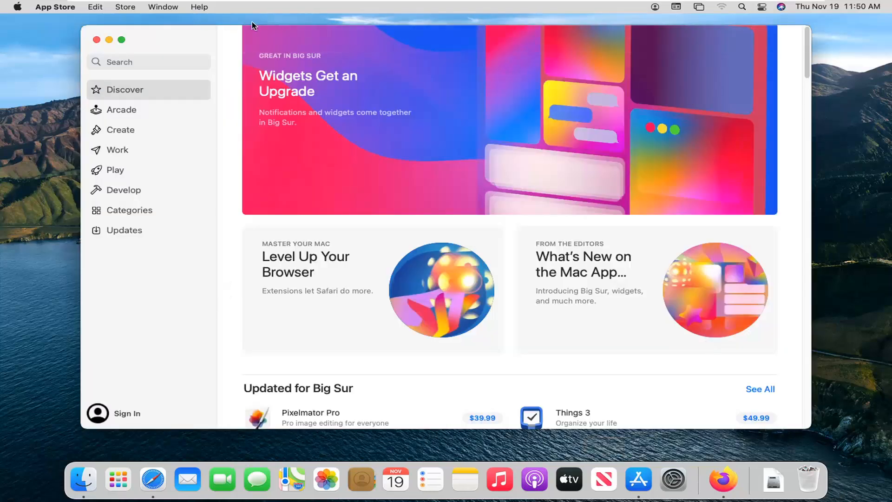
click(124, 6)
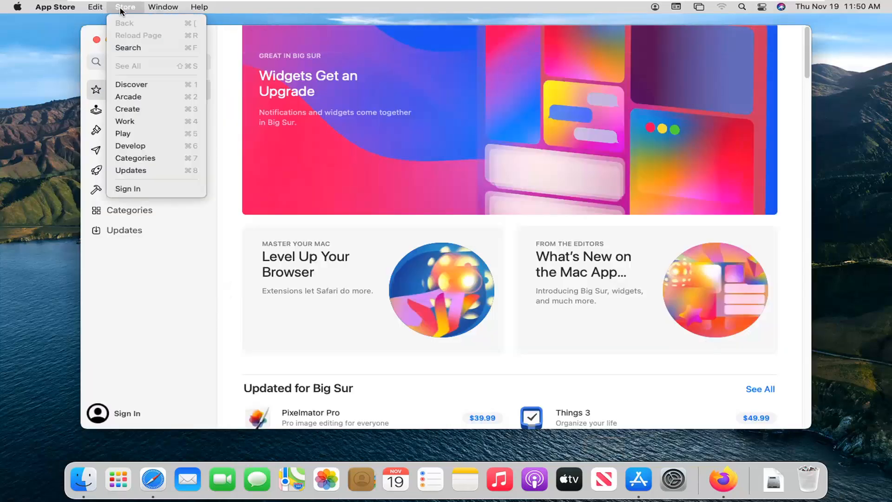
mouse_move(142, 182)
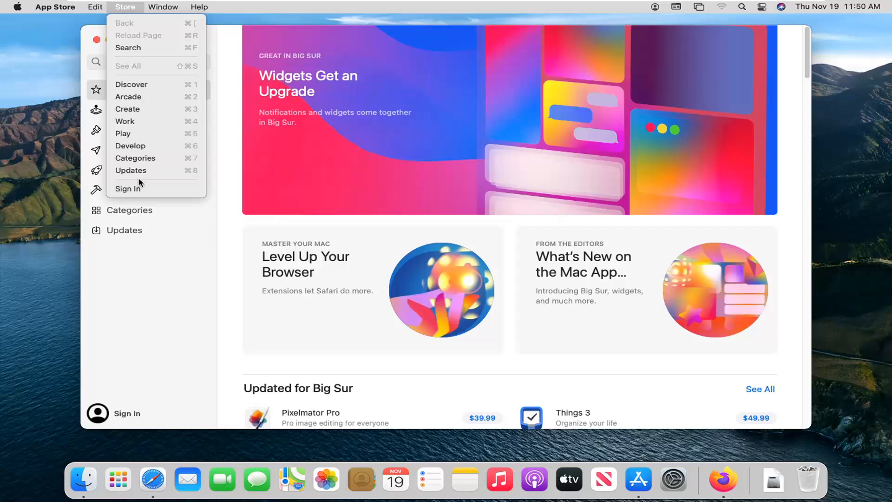
mouse_move(131, 189)
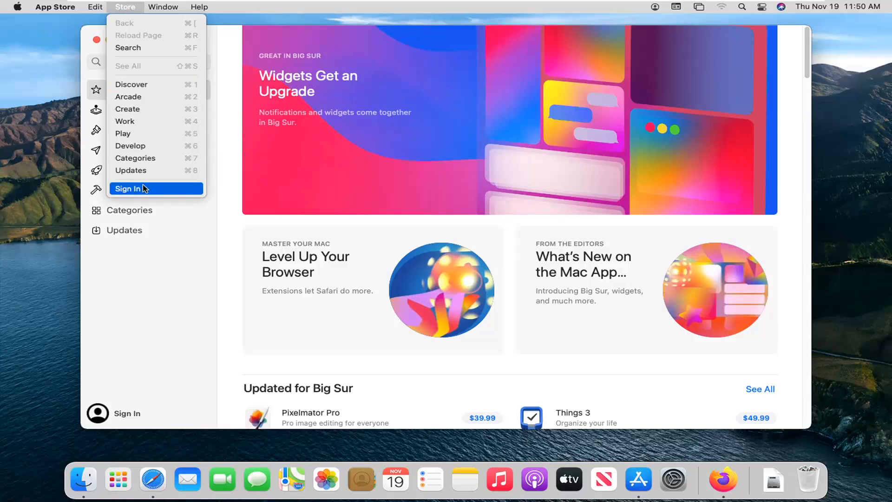
mouse_move(151, 189)
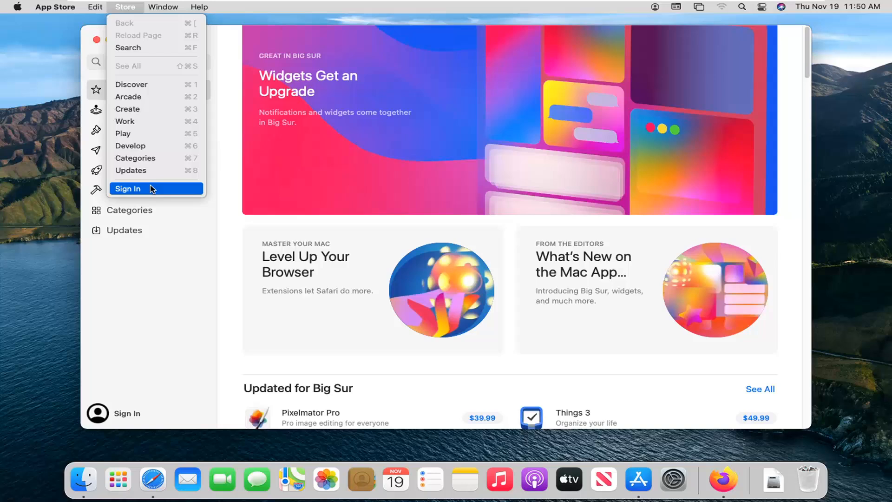
mouse_move(113, 189)
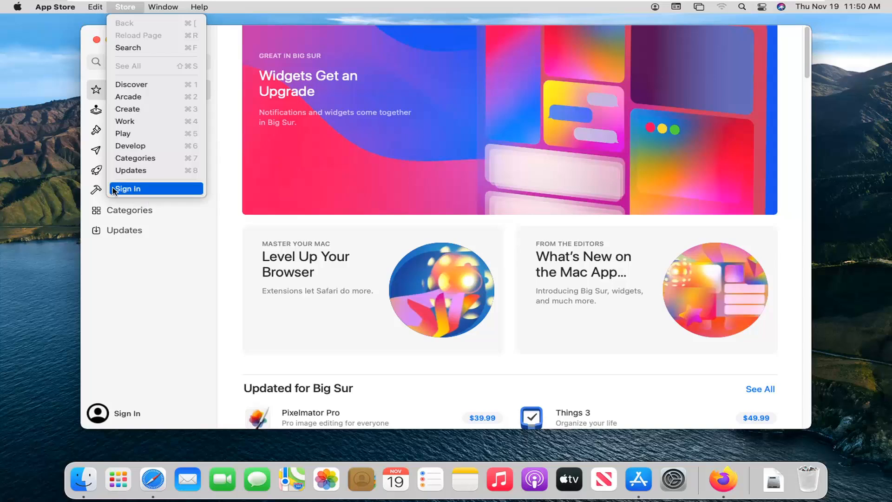
mouse_move(128, 189)
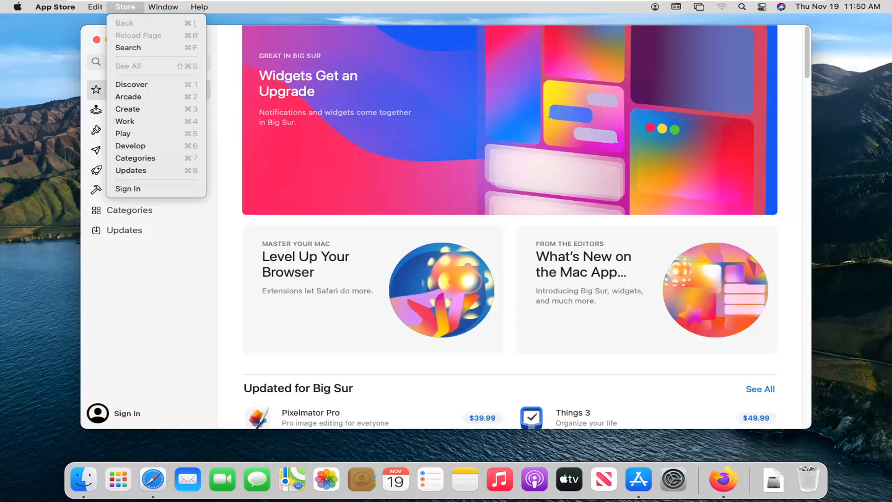
mouse_move(62, 277)
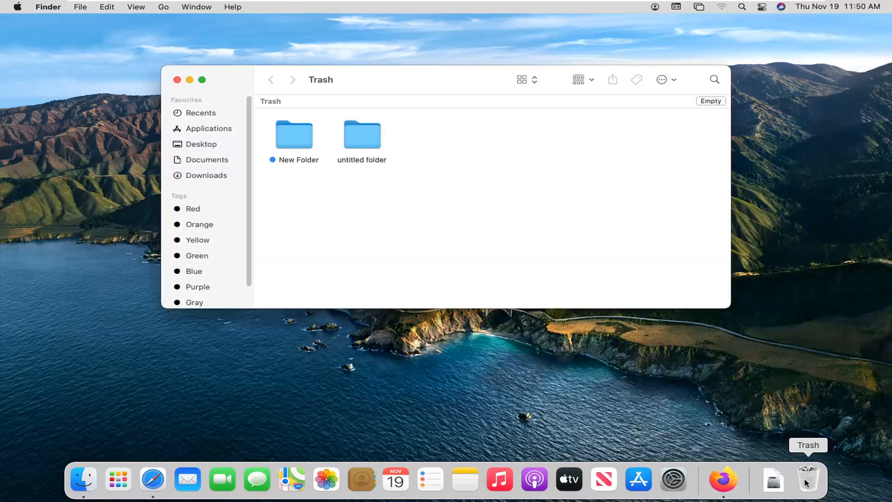
- Delete the two trashed folders immediately, confirm, and close the empty Trash window
right_click(362, 135)
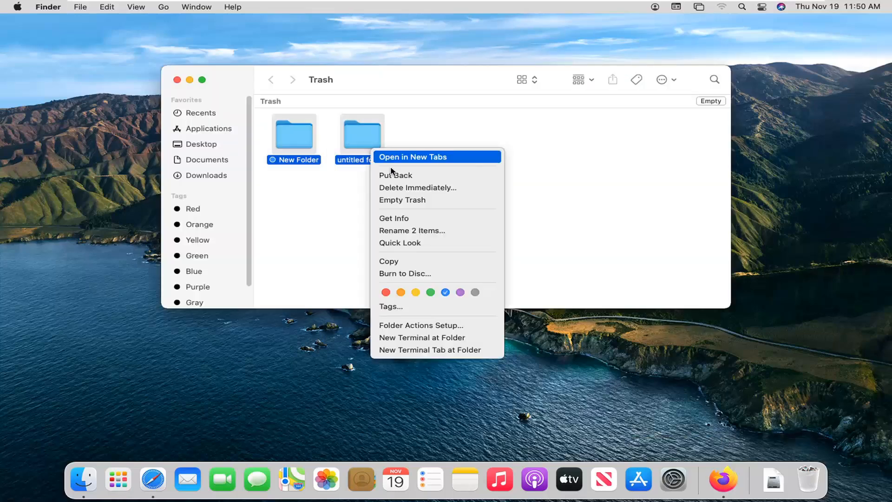
click(417, 186)
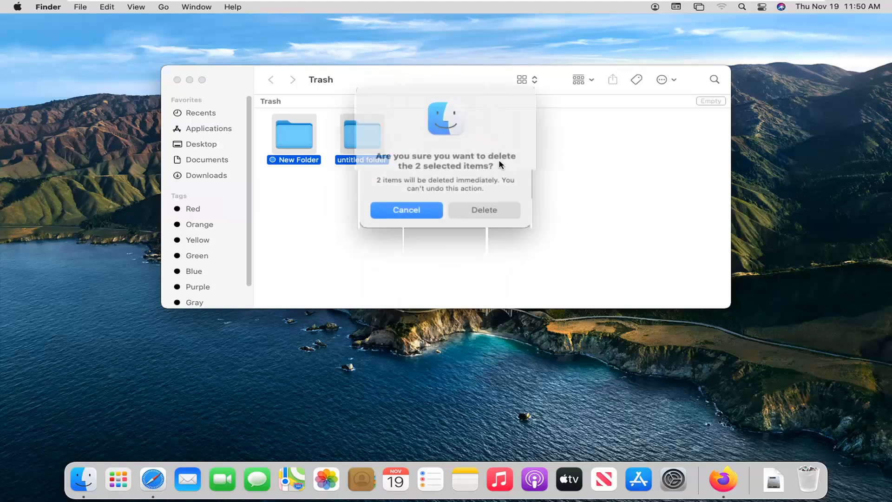
click(483, 209)
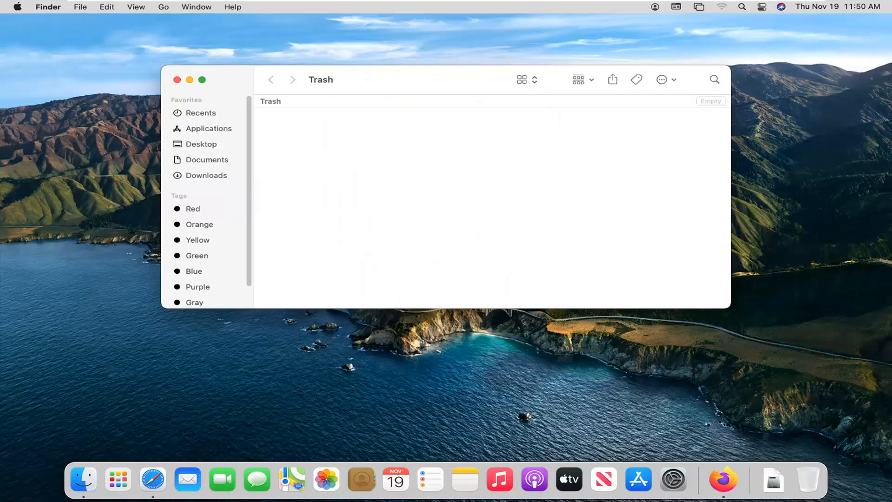
click(176, 80)
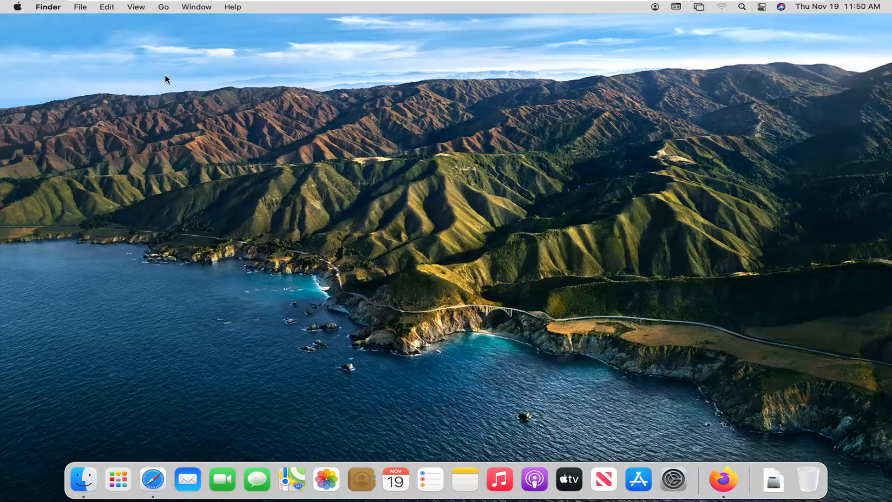
- Show About This Mac from the Apple menu, listing macOS Big Sur 11.0.1
click(17, 6)
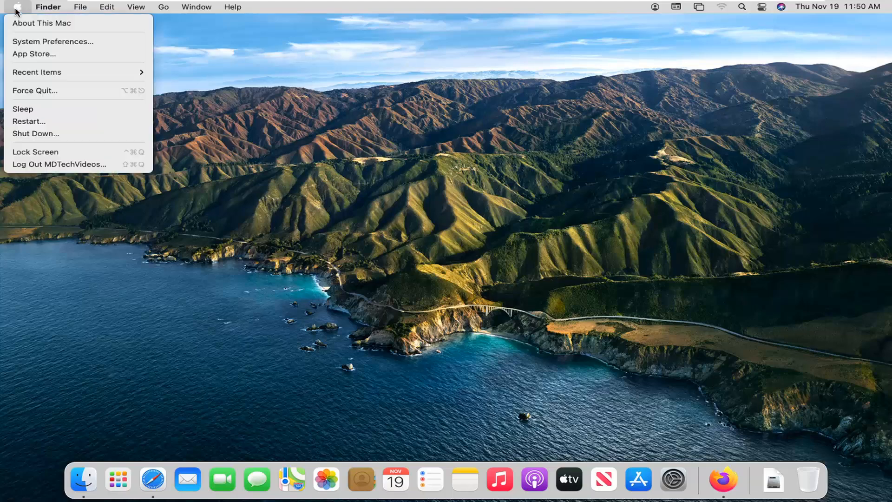
mouse_move(14, 14)
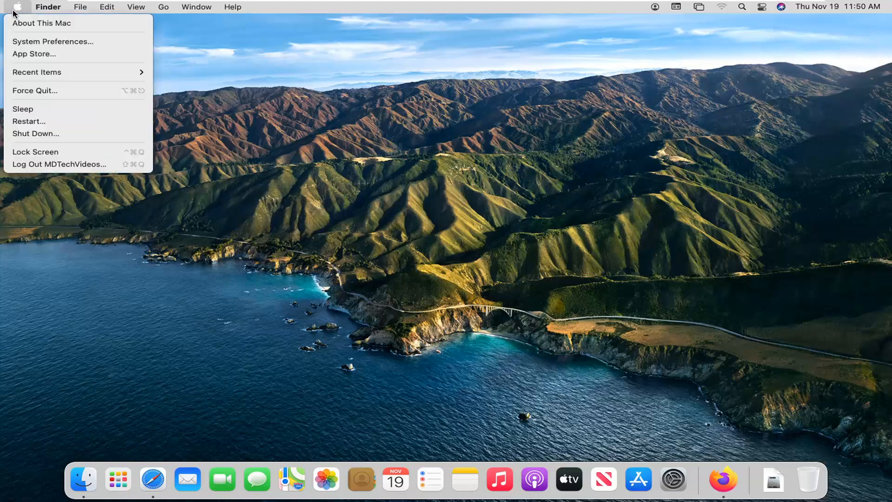
mouse_move(42, 22)
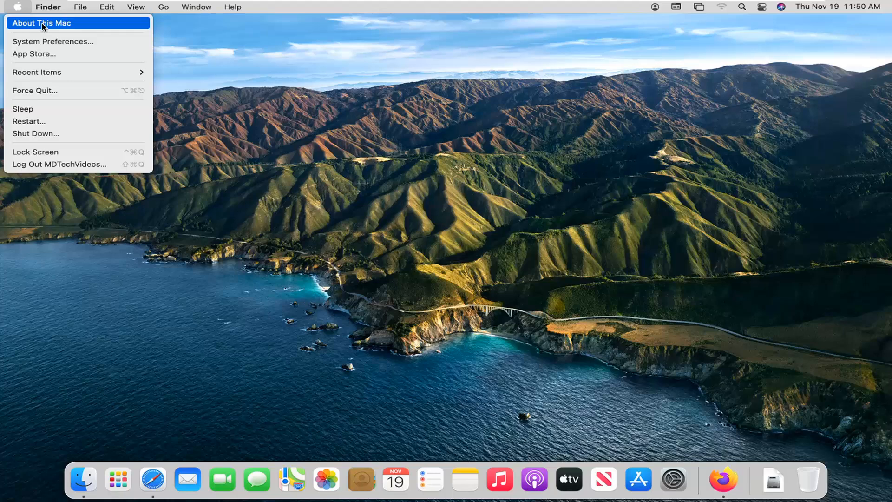
click(41, 22)
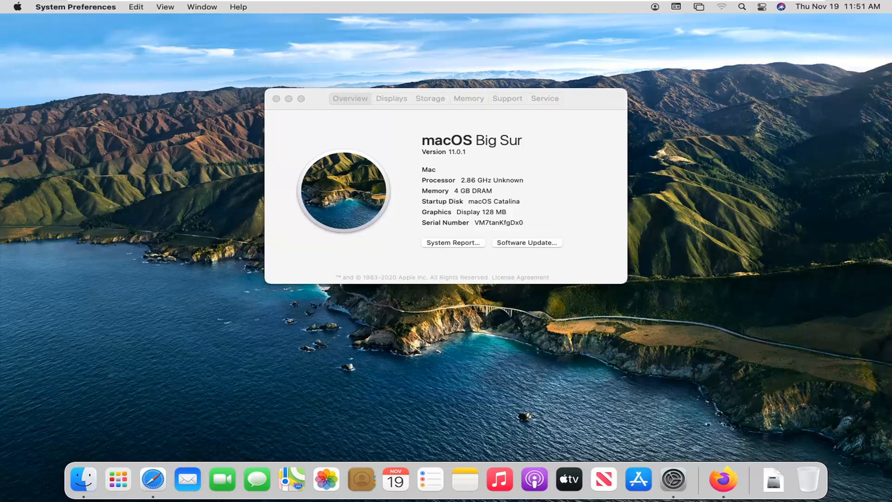
- Verify Software Update reports macOS Big Sur 11.0.1 is current, then close both windows
click(526, 243)
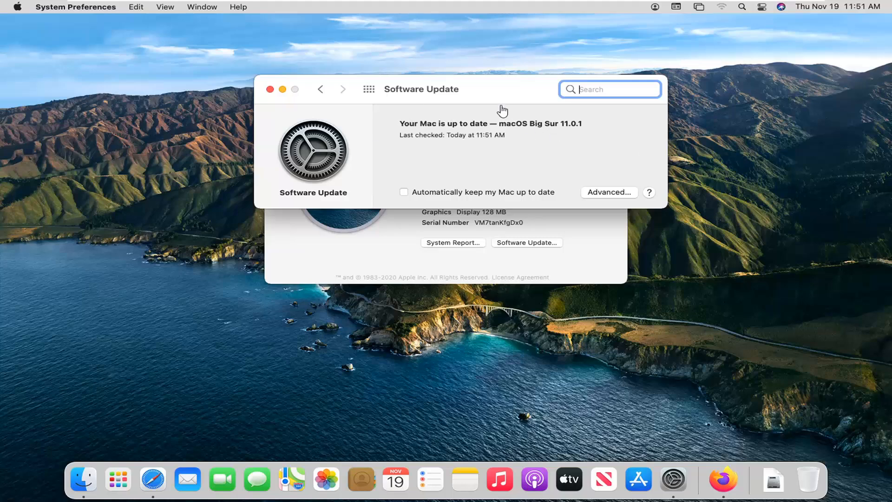
click(269, 89)
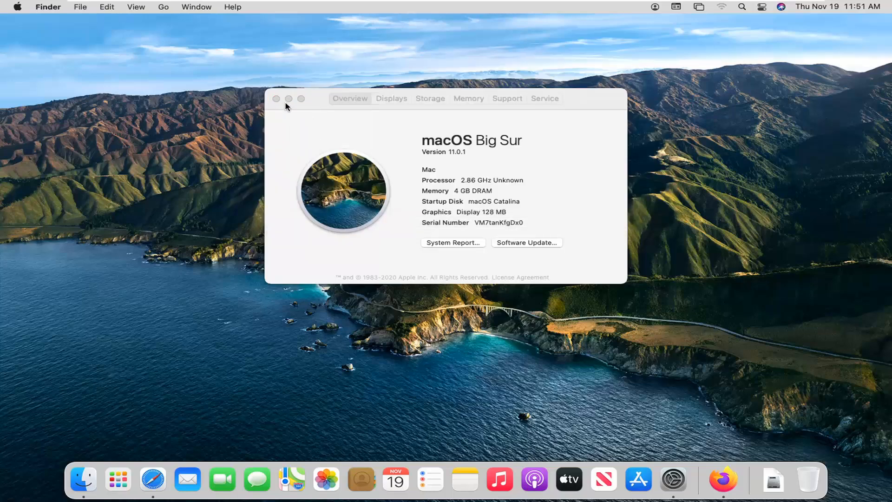
click(276, 99)
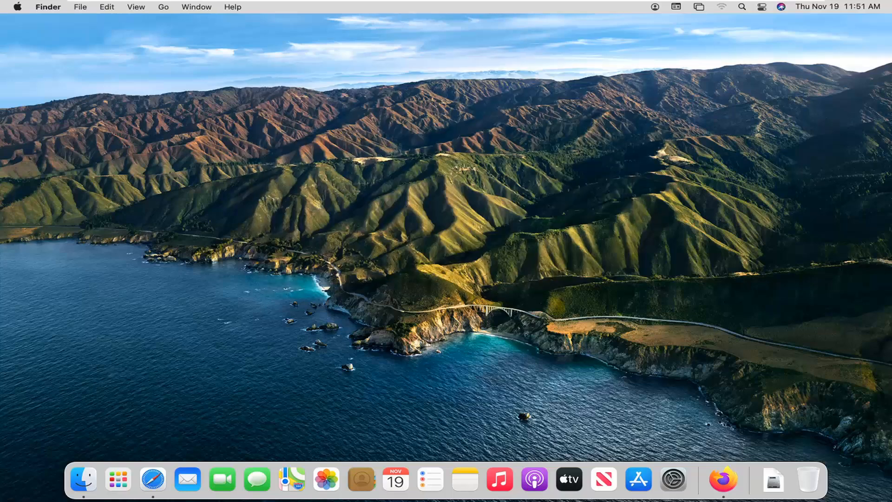